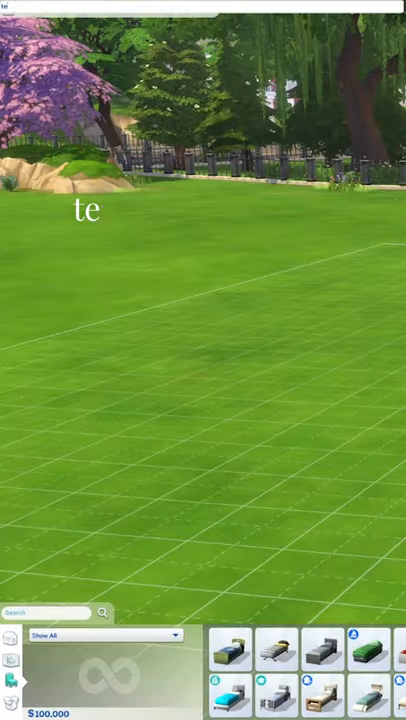
type("testingcheats true")
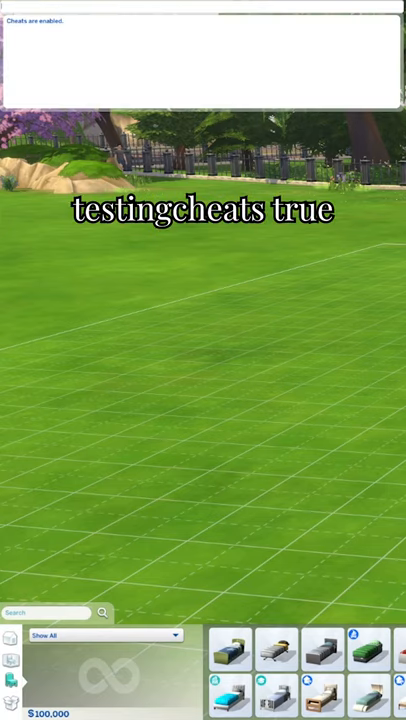
type("bb.showhiddenobjects")
type("** DEBUG **")
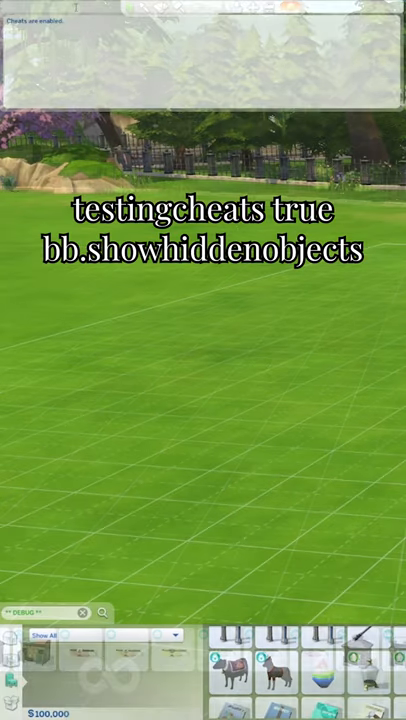
type("bb.showlivee")
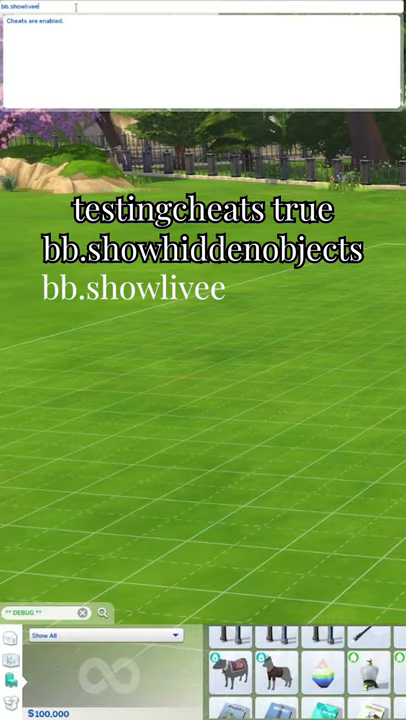